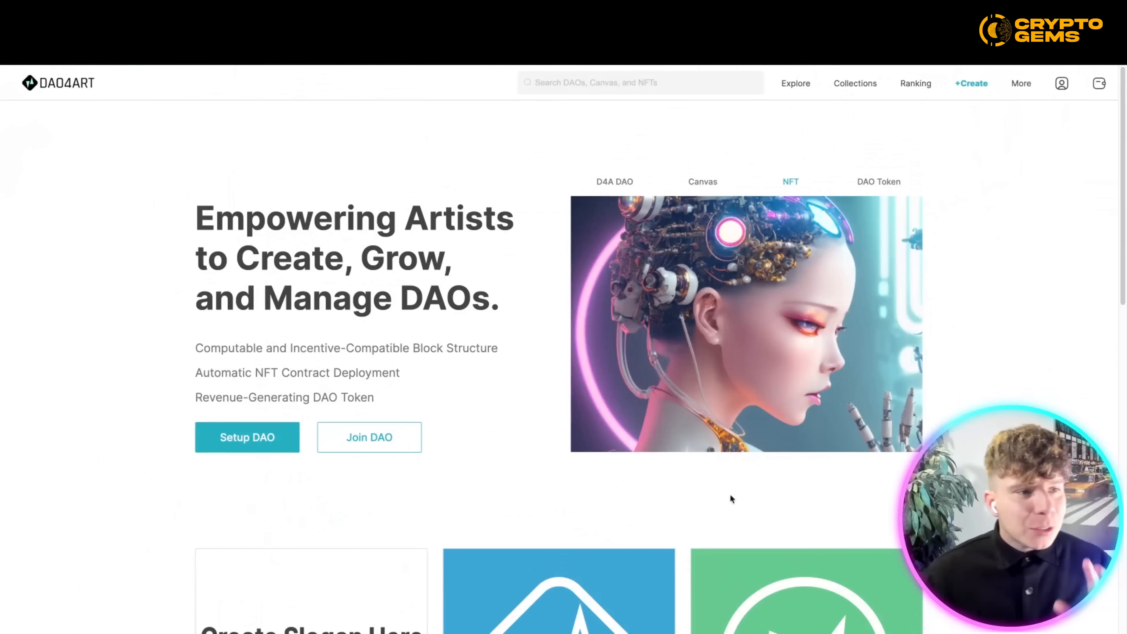
# Step: Switch between the NFT detail page's section headers to compare its panels
pyautogui.click(878, 181)
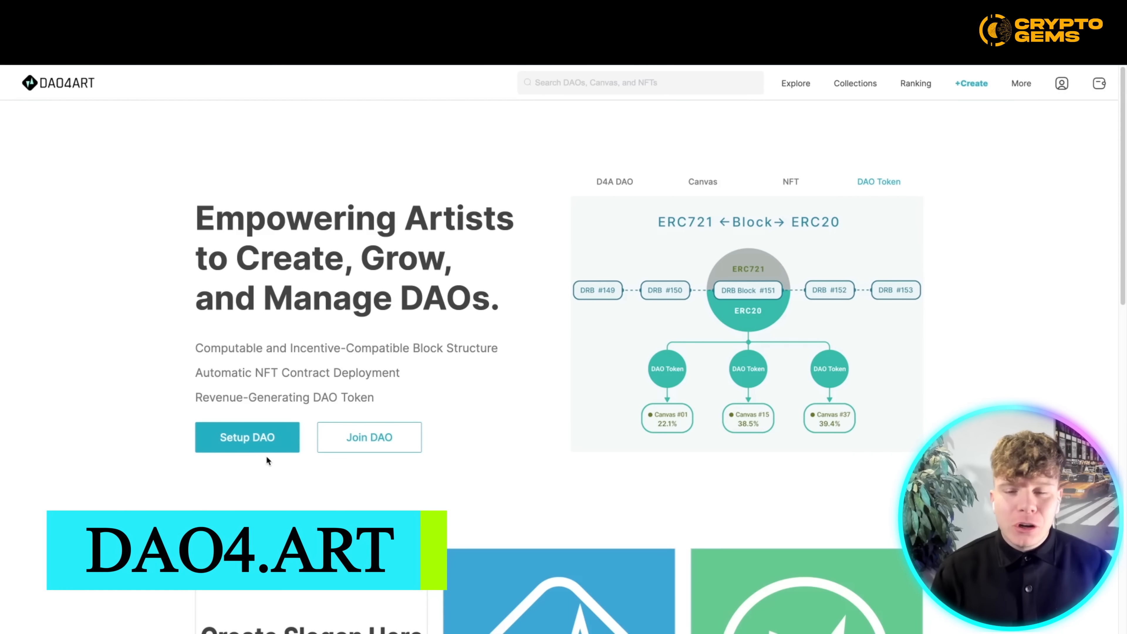
pyautogui.click(614, 181)
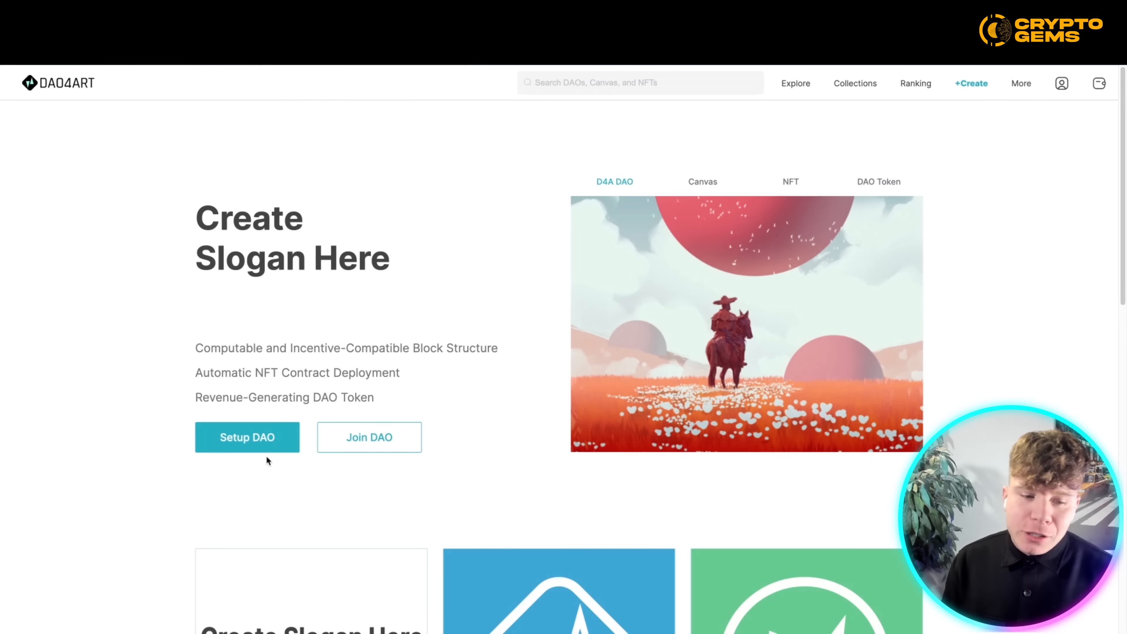
pyautogui.click(702, 181)
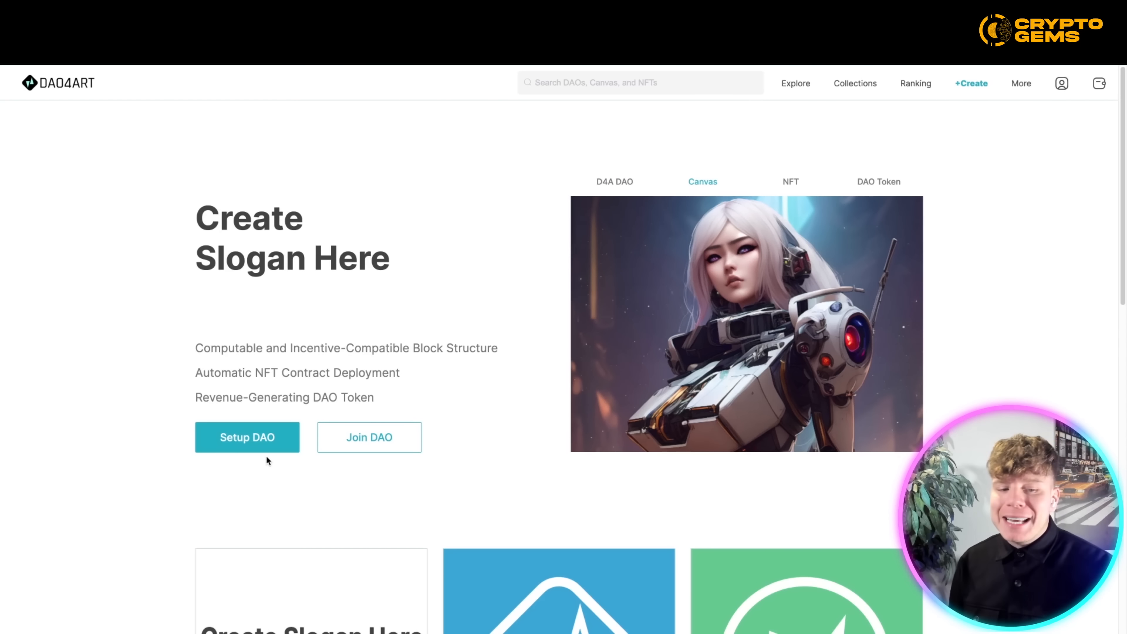
pyautogui.click(790, 181)
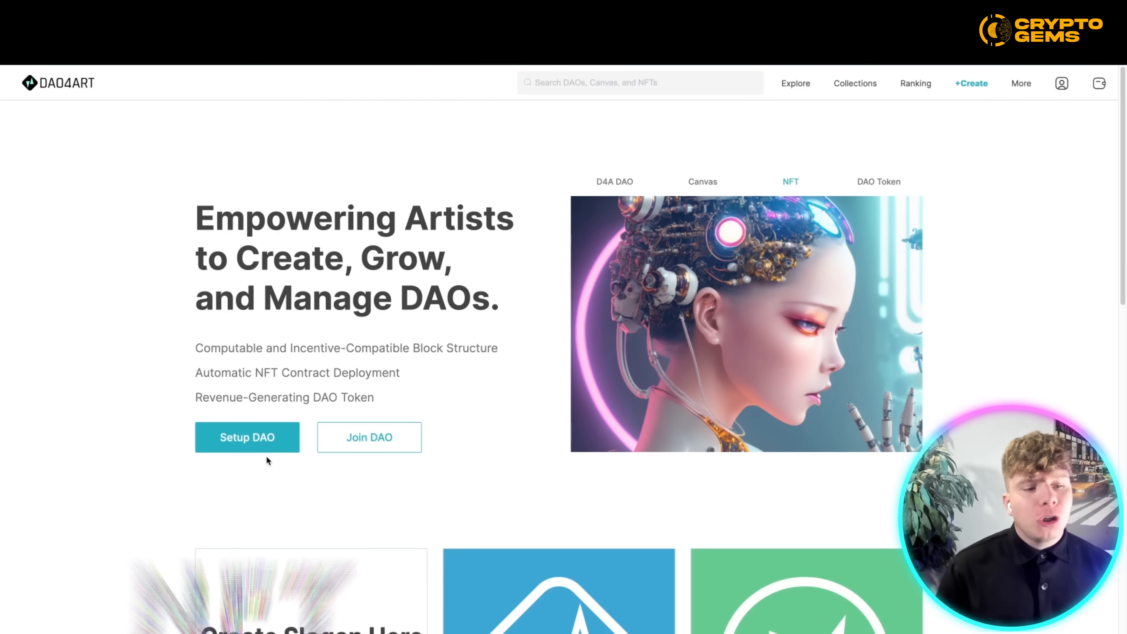
pyautogui.click(877, 181)
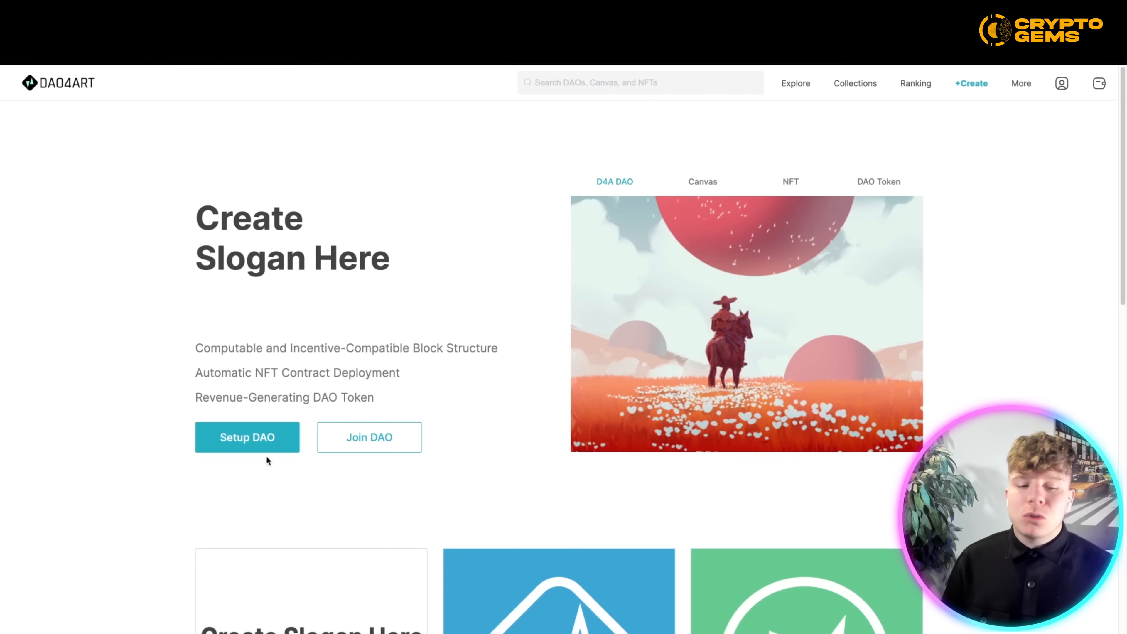
pyautogui.click(702, 181)
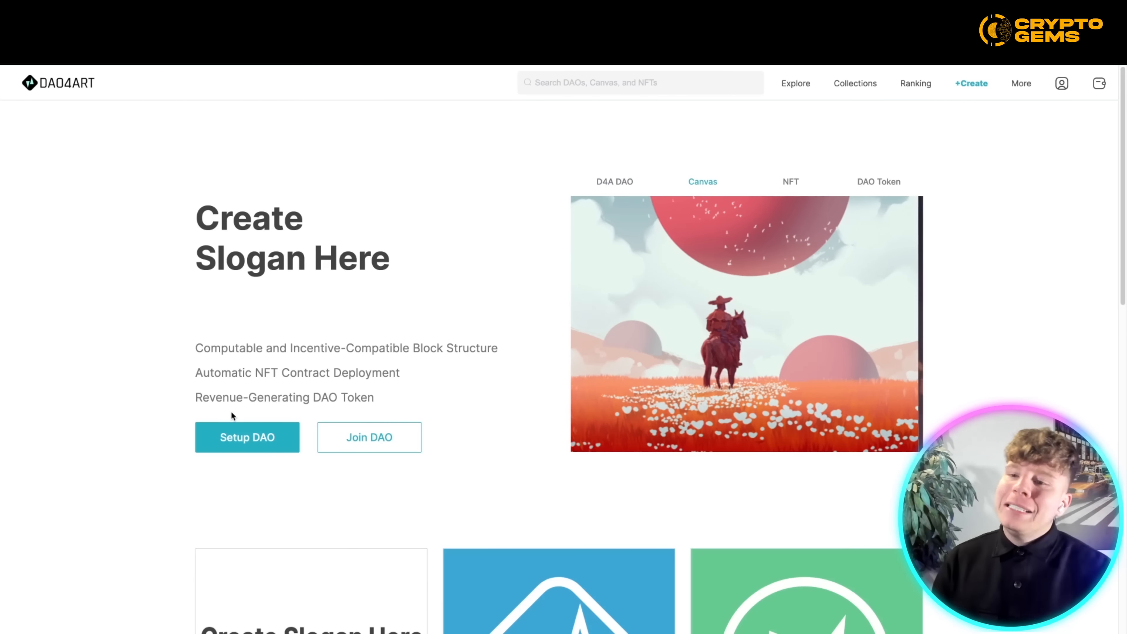
# Step: Review the rest of the NFT detail page, then return to the Explore gallery
pyautogui.scroll(-3)
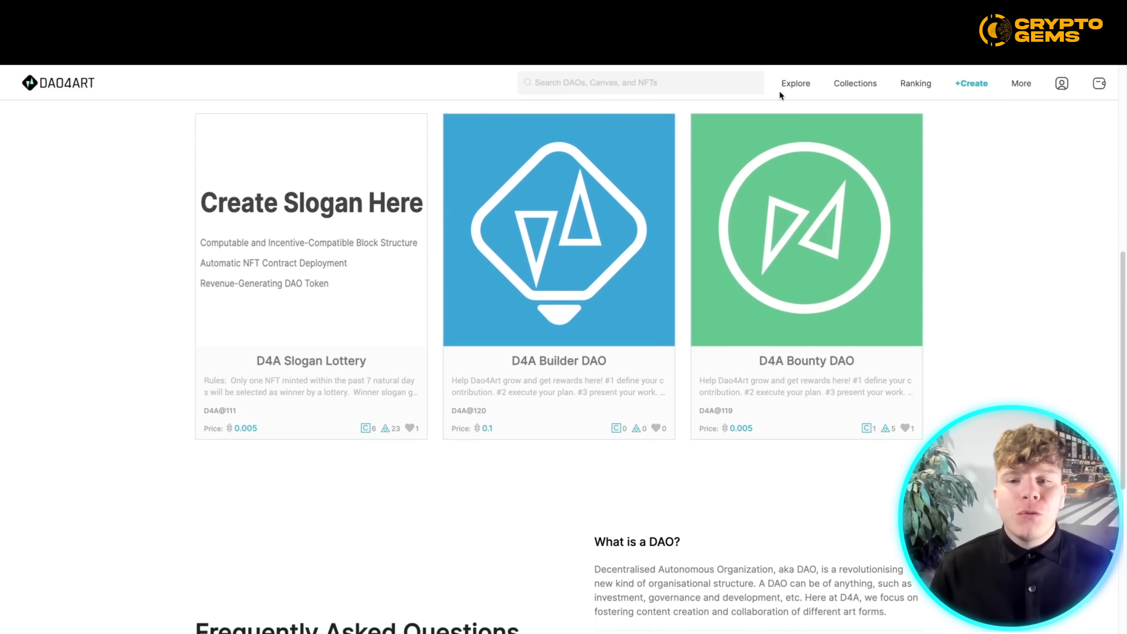
pyautogui.moveTo(929, 233)
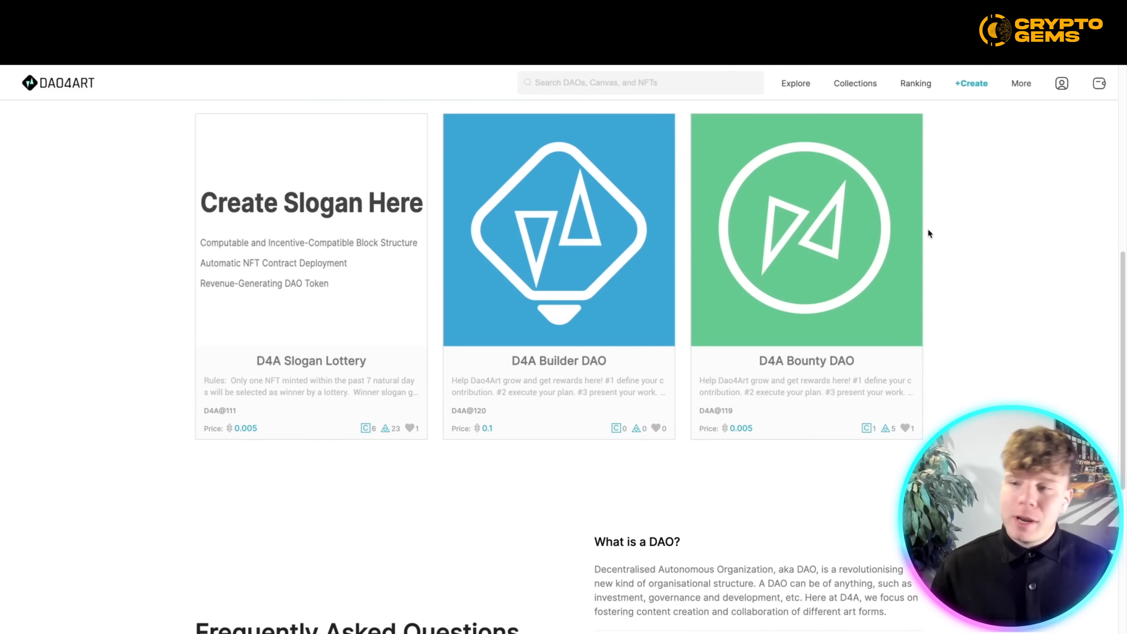
pyautogui.scroll(-3)
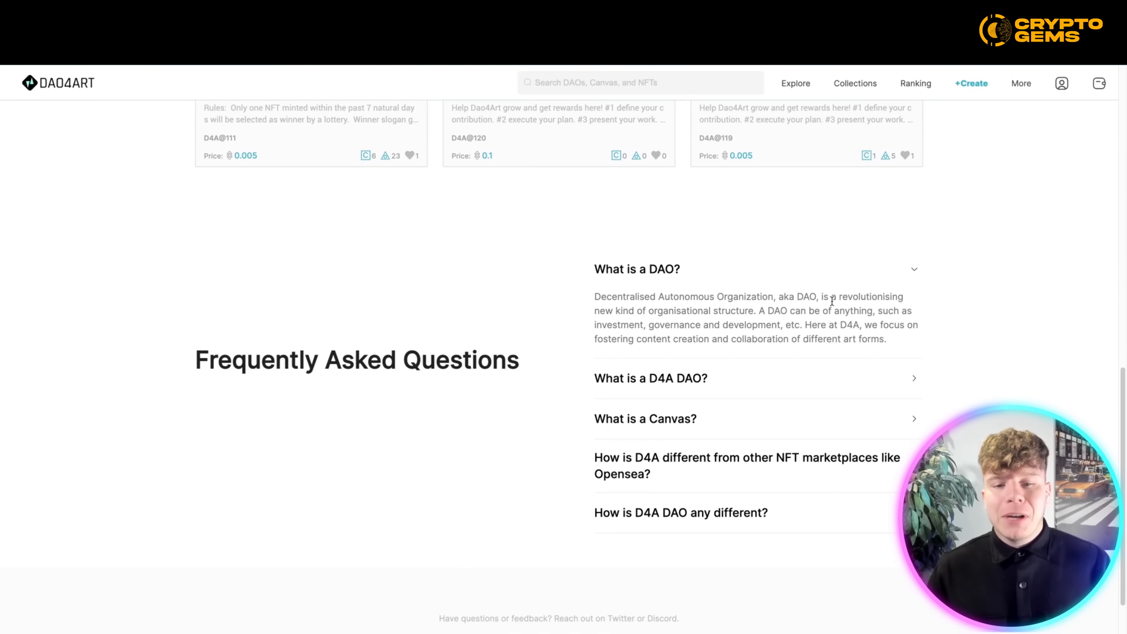
pyautogui.moveTo(533, 326)
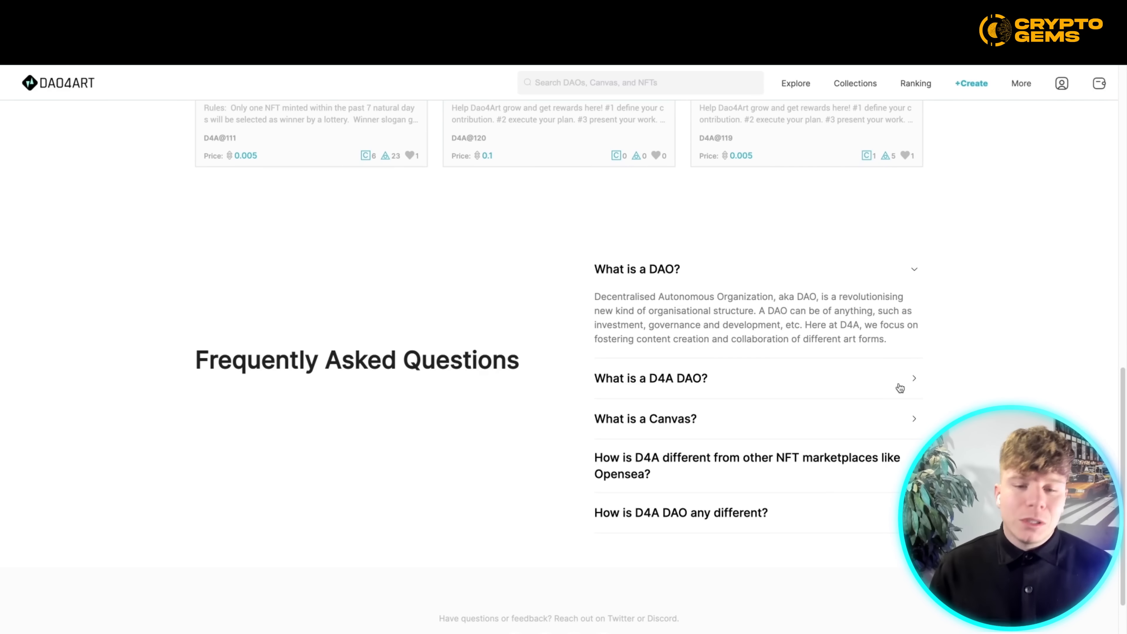
pyautogui.moveTo(972, 404)
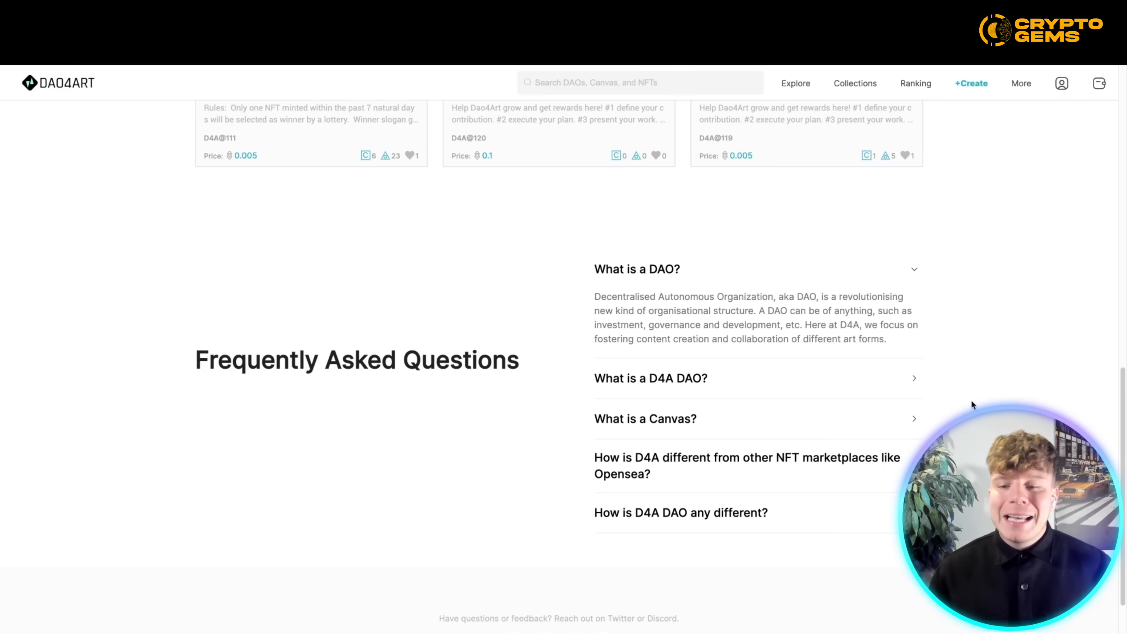
pyautogui.scroll(-3)
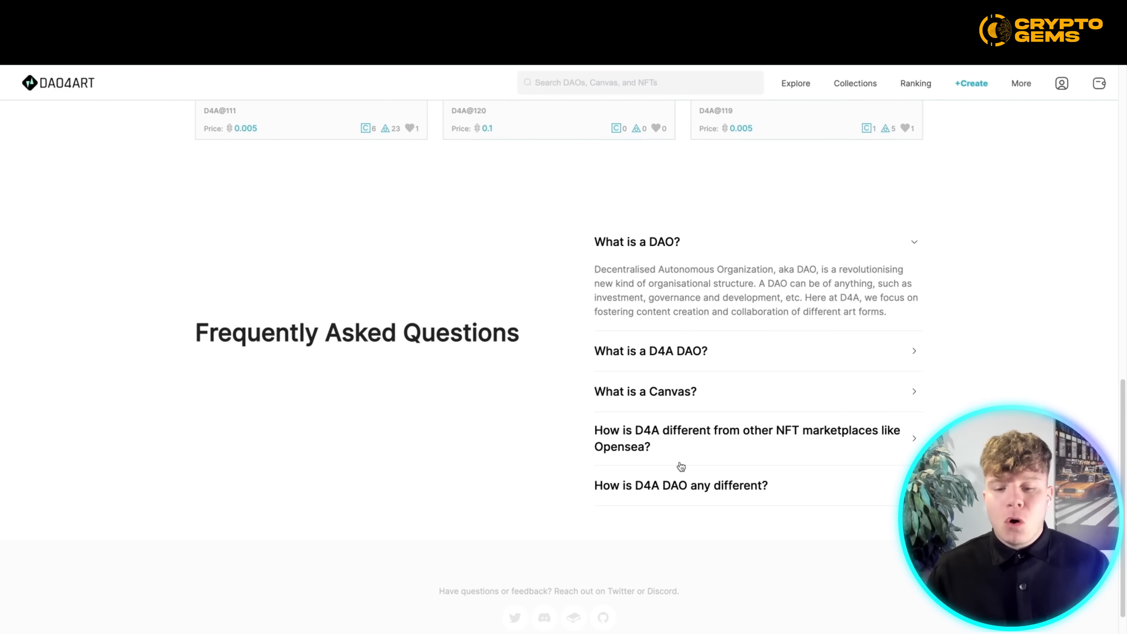
pyautogui.scroll(3)
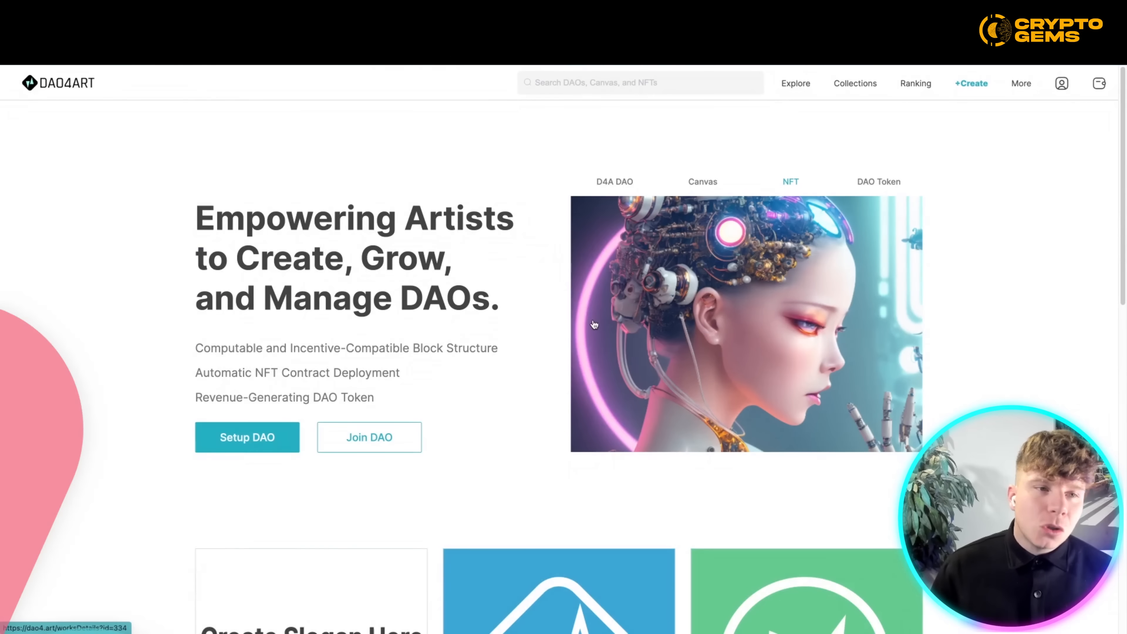
pyautogui.click(796, 83)
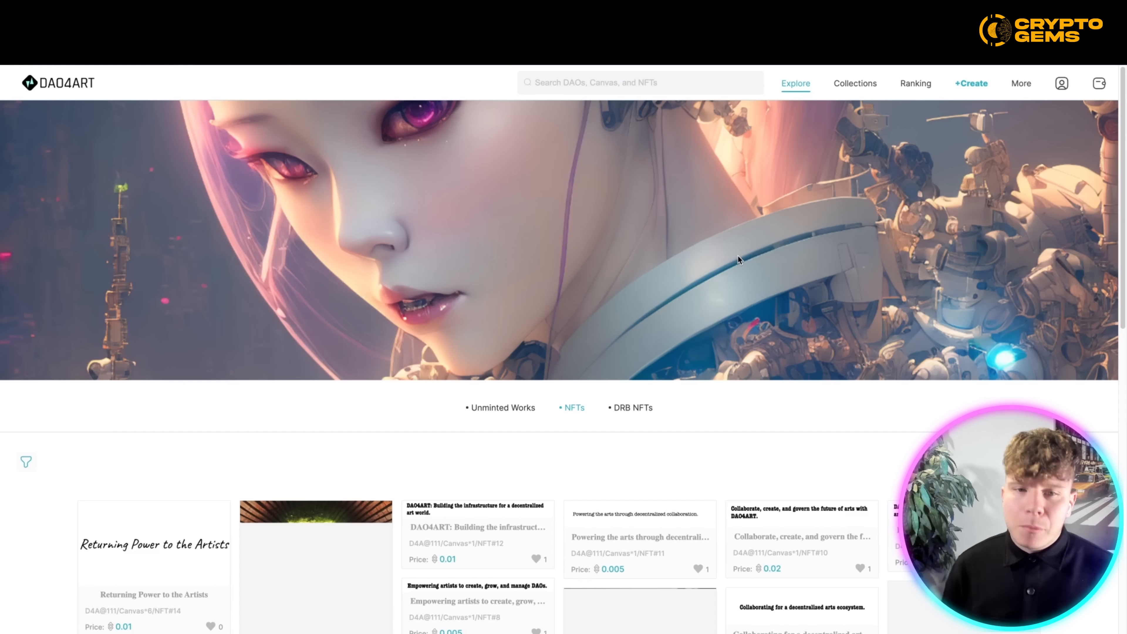
pyautogui.moveTo(665, 292)
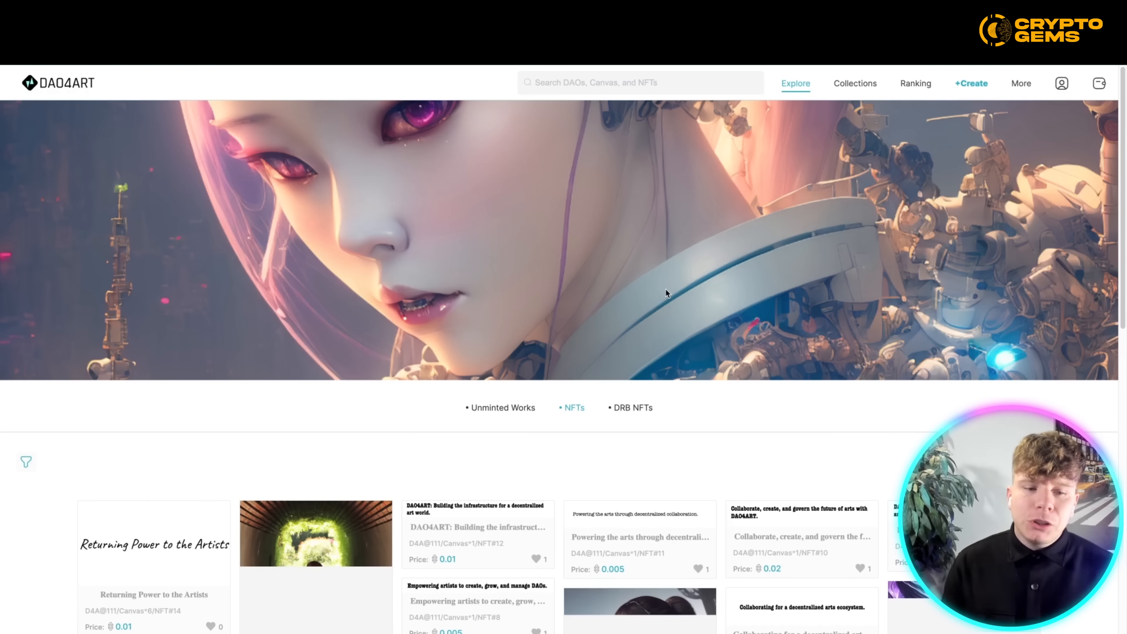
# Step: Browse down through the Explore gallery's NFT cards and come back to its top
pyautogui.scroll(-3)
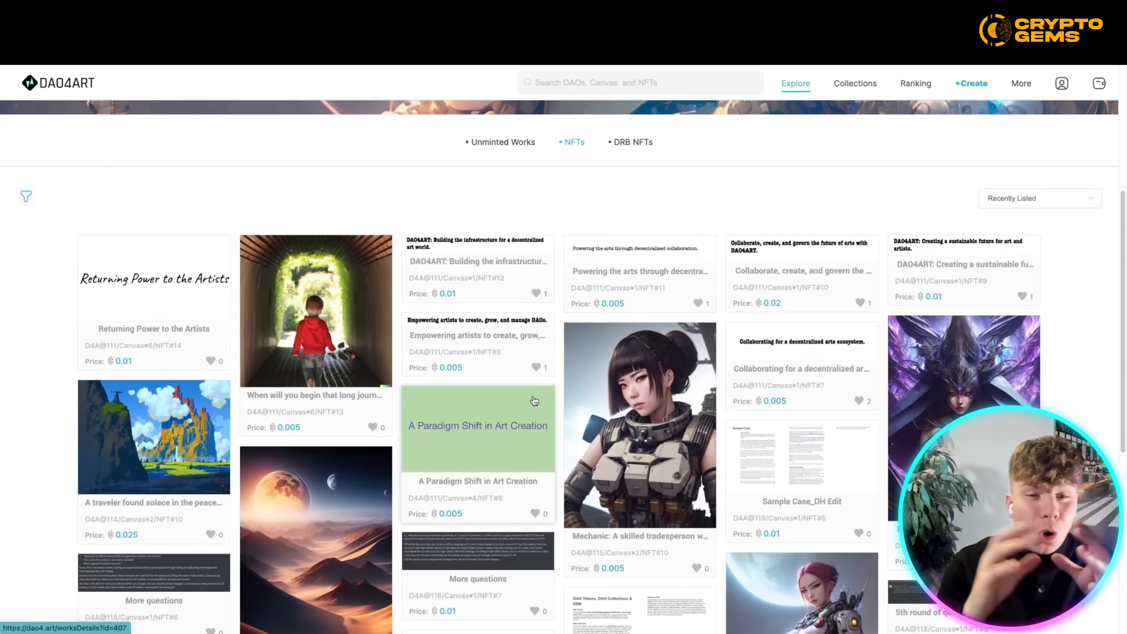
pyautogui.scroll(-3)
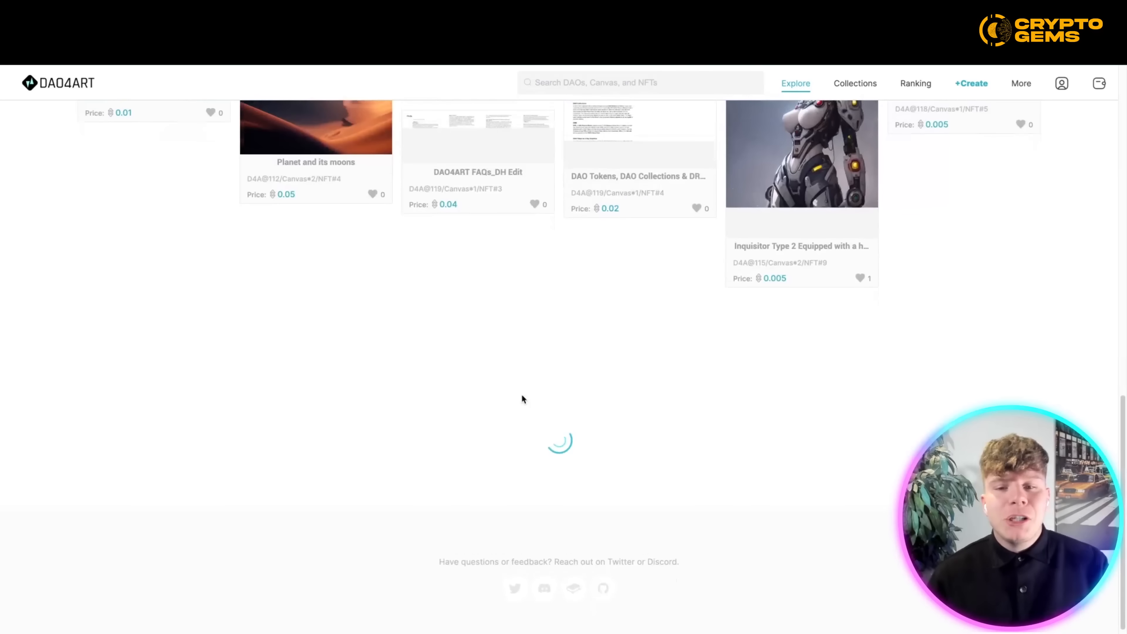
pyautogui.scroll(-3)
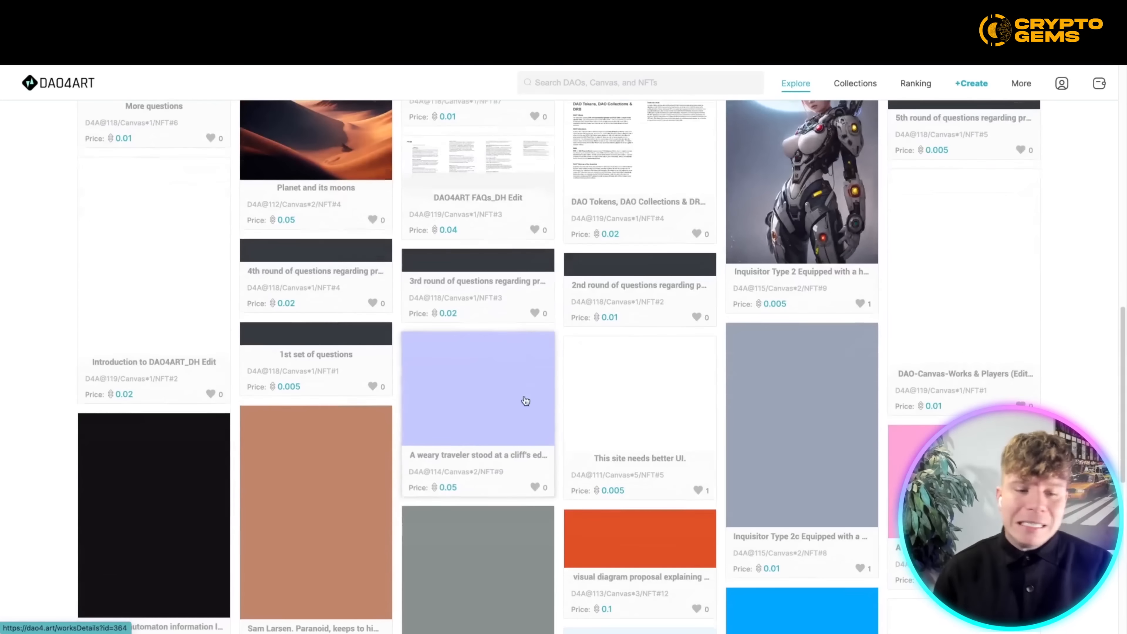
pyautogui.scroll(-3)
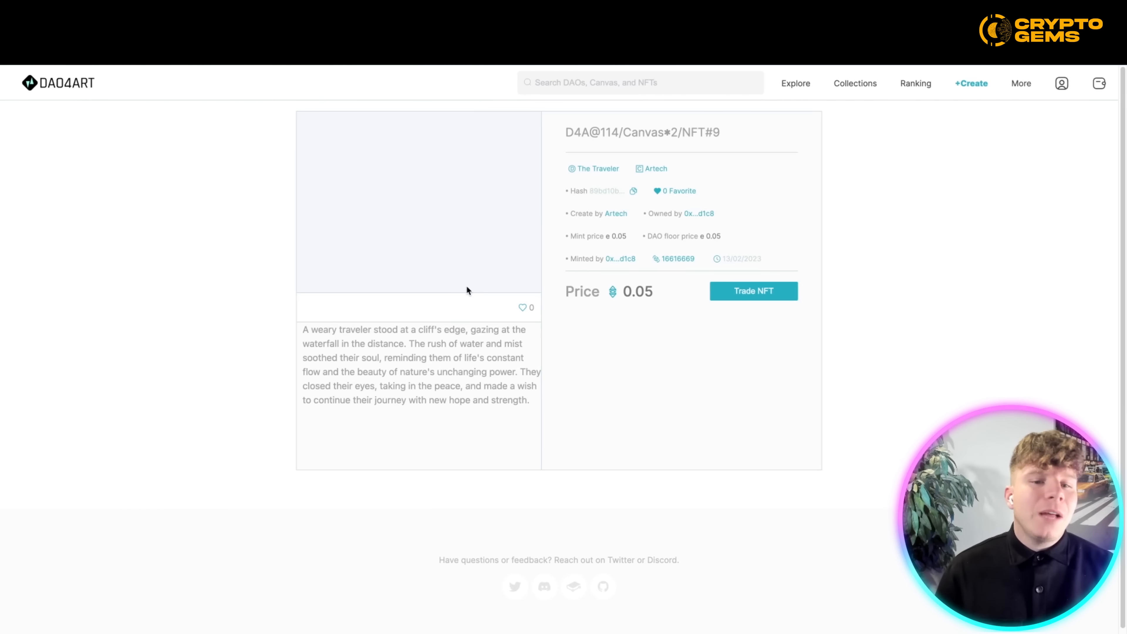
pyautogui.moveTo(683, 416)
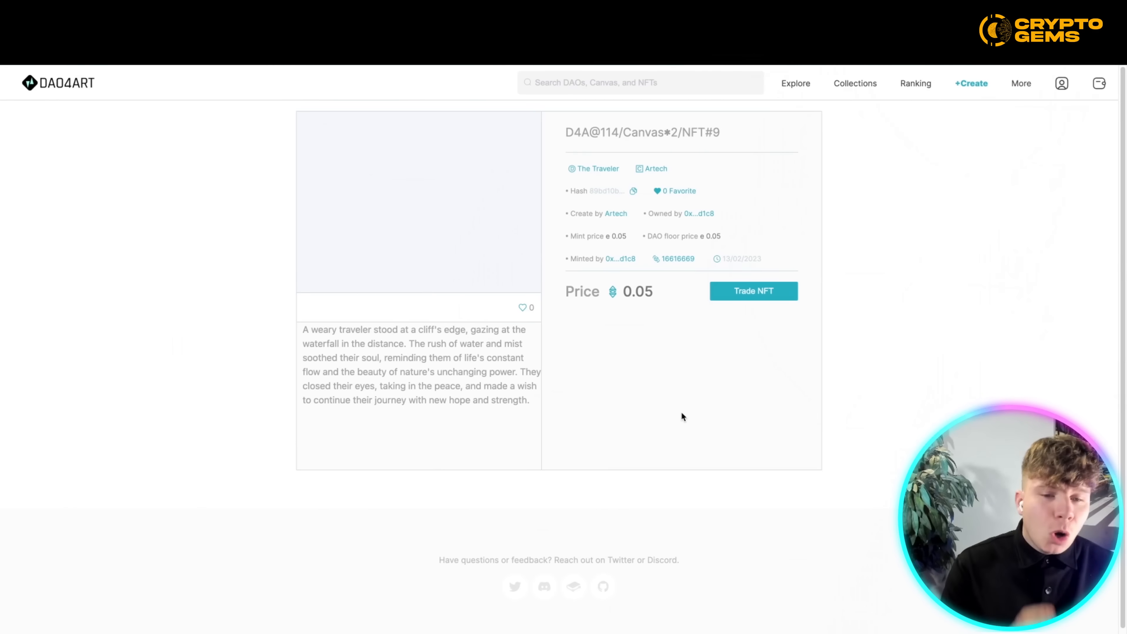
pyautogui.click(795, 83)
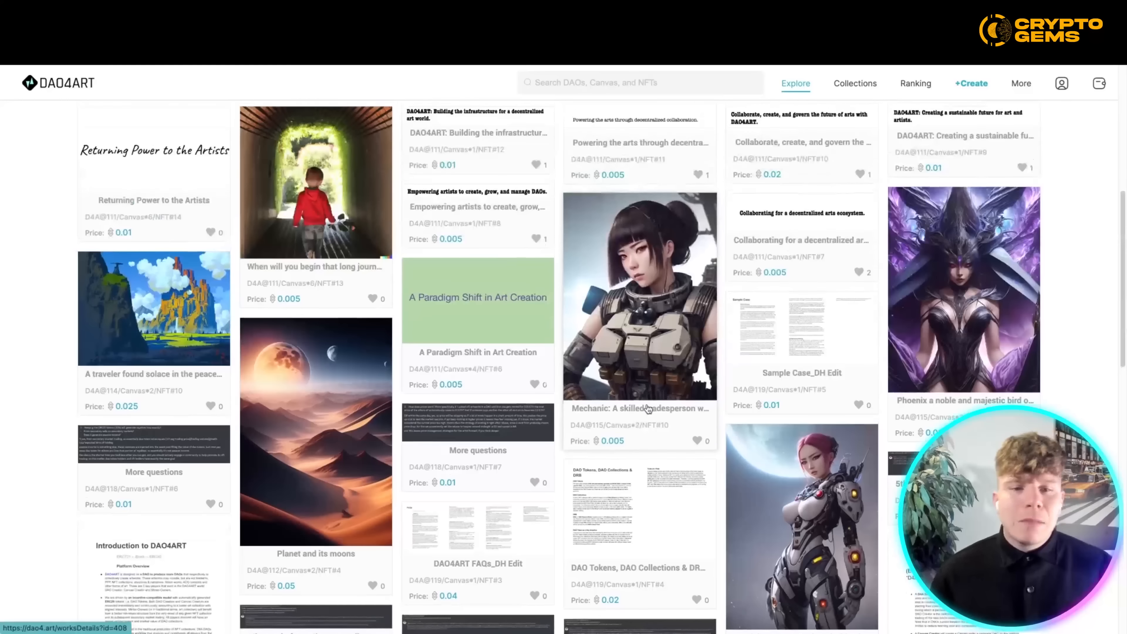
pyautogui.scroll(3)
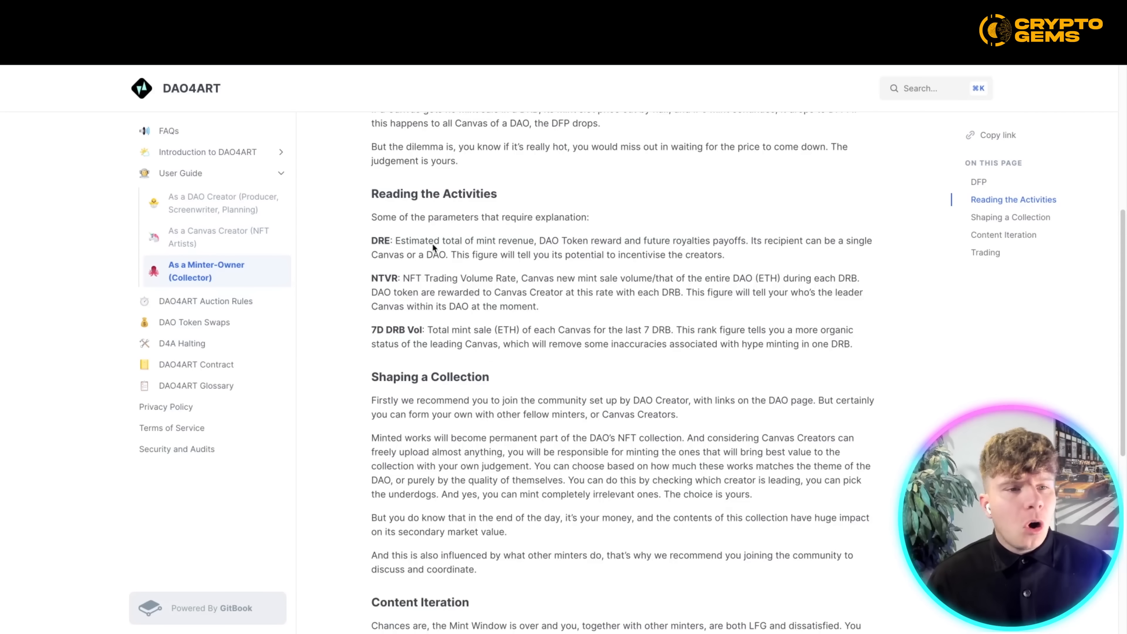
# Step: Read the 'As a Minter-Owner (Collector)' guide down to its Trading section at page end
pyautogui.scroll(3)
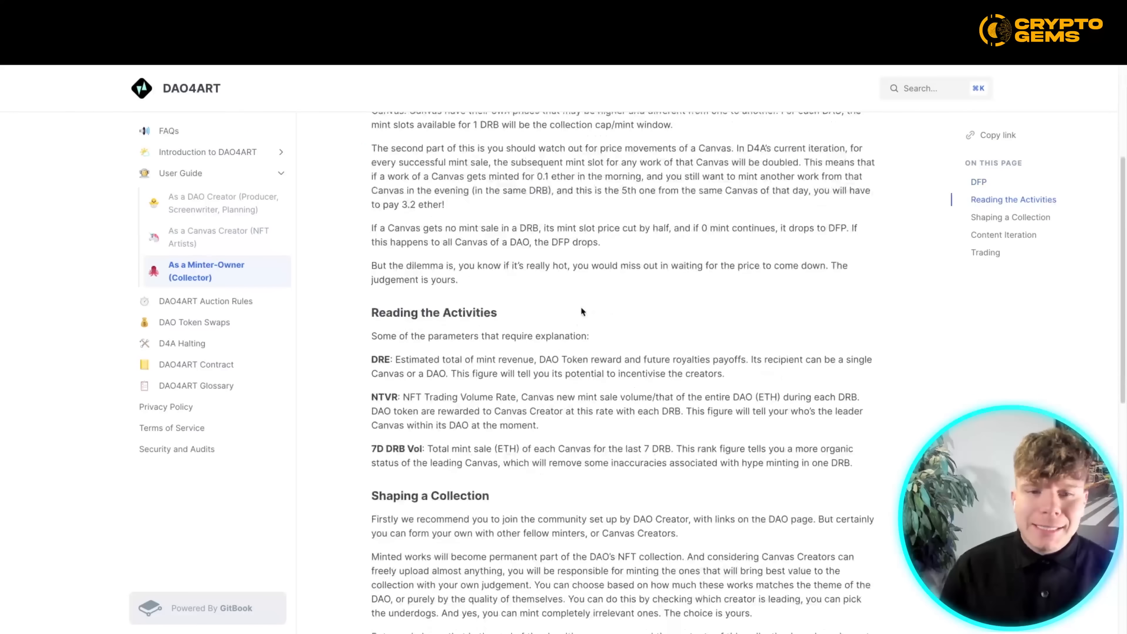
pyautogui.scroll(-3)
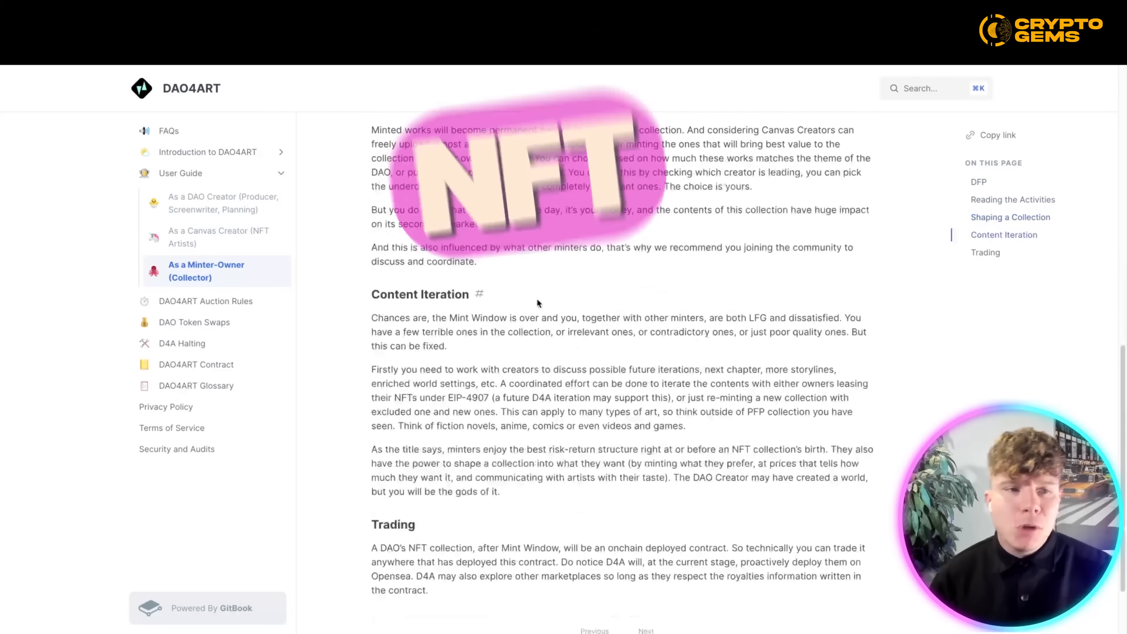
pyautogui.scroll(-3)
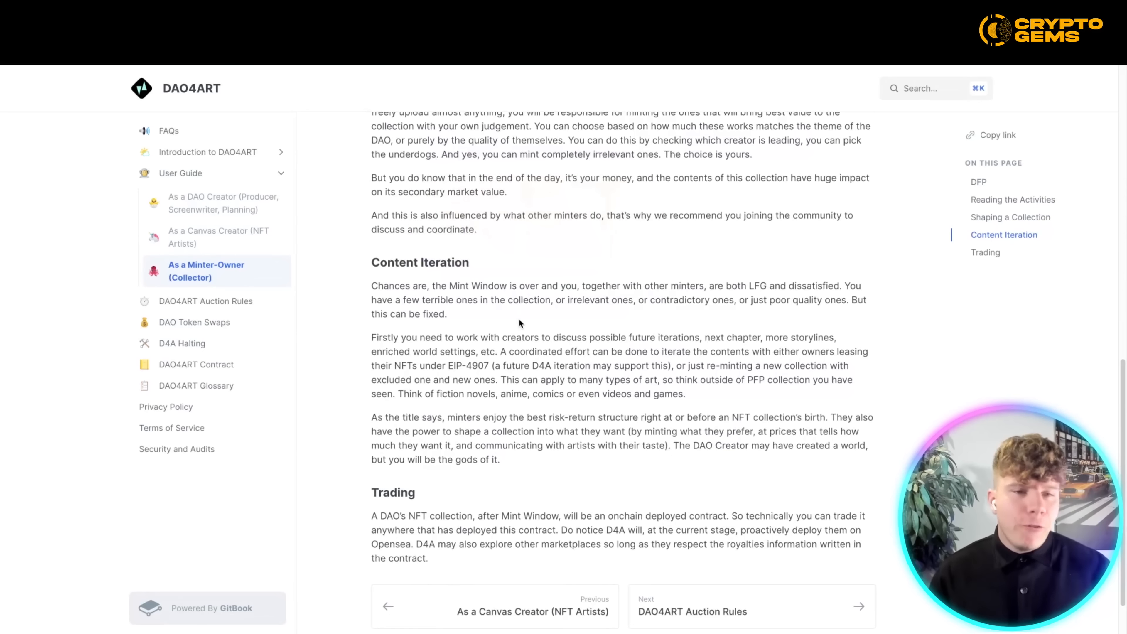
pyautogui.scroll(-3)
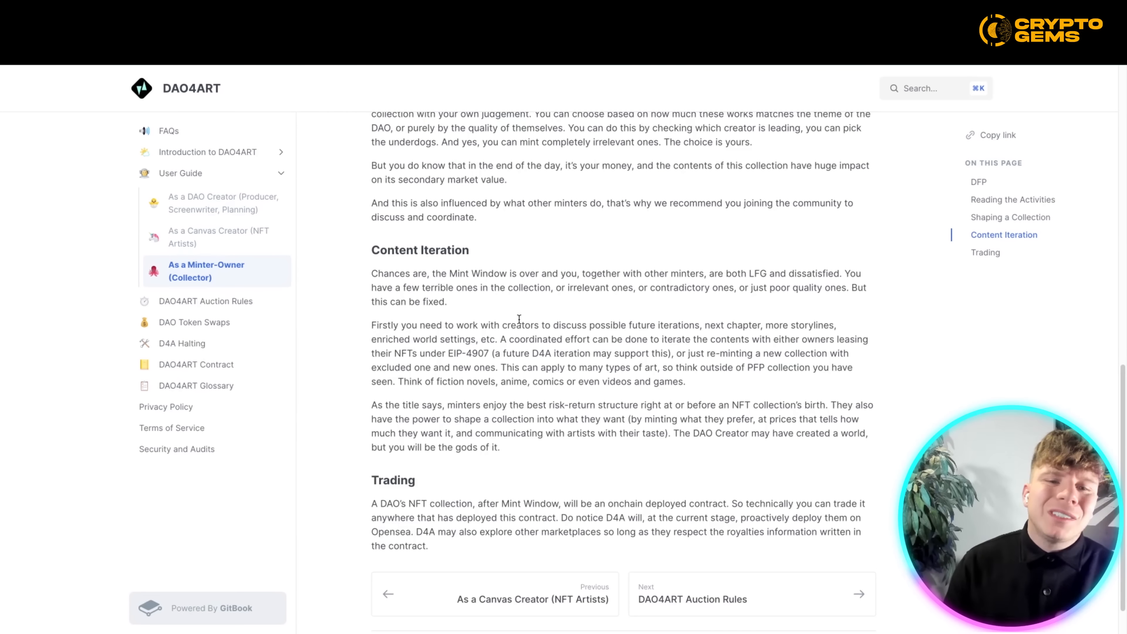
pyautogui.scroll(-3)
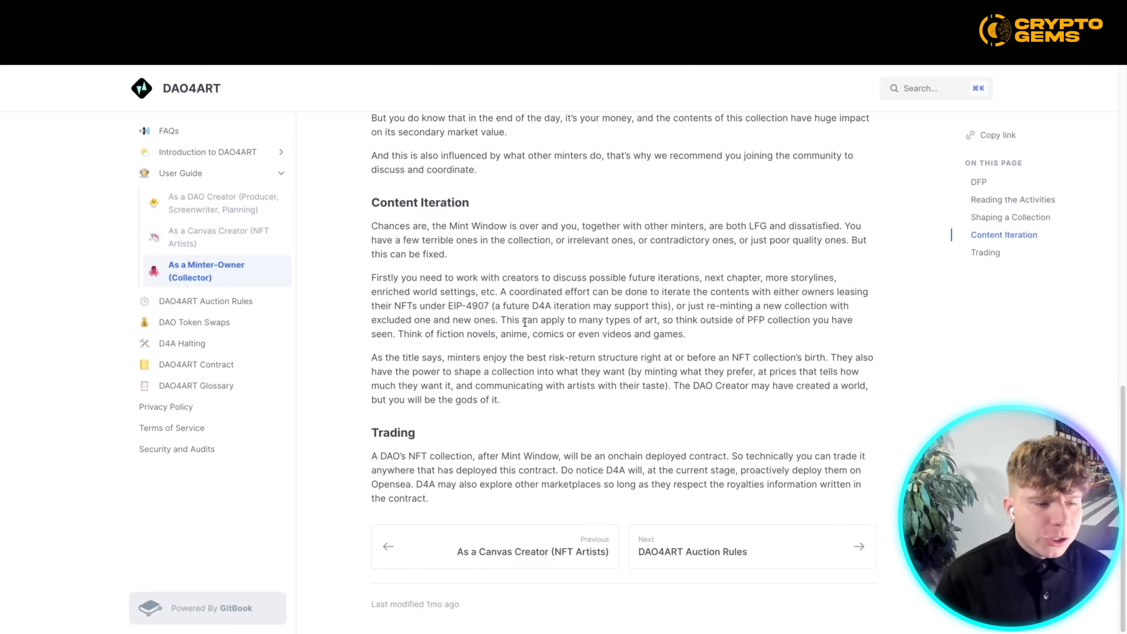
# Step: Show the NFTs Ranking table and look through its minted NFTs and prices
pyautogui.click(915, 83)
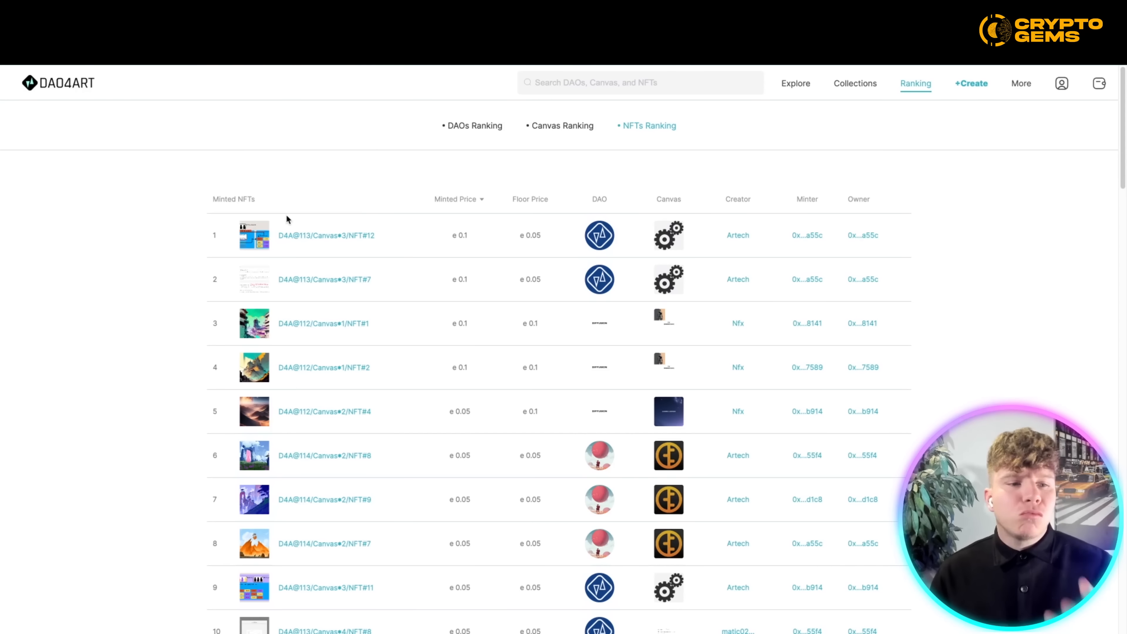
pyautogui.scroll(-3)
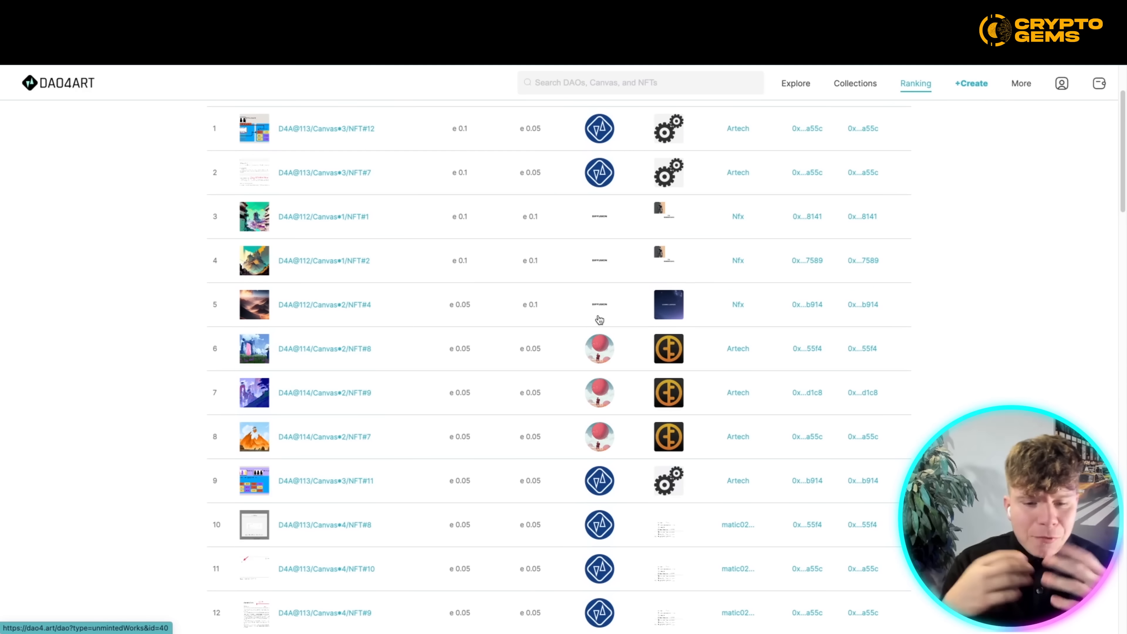
pyautogui.moveTo(611, 342)
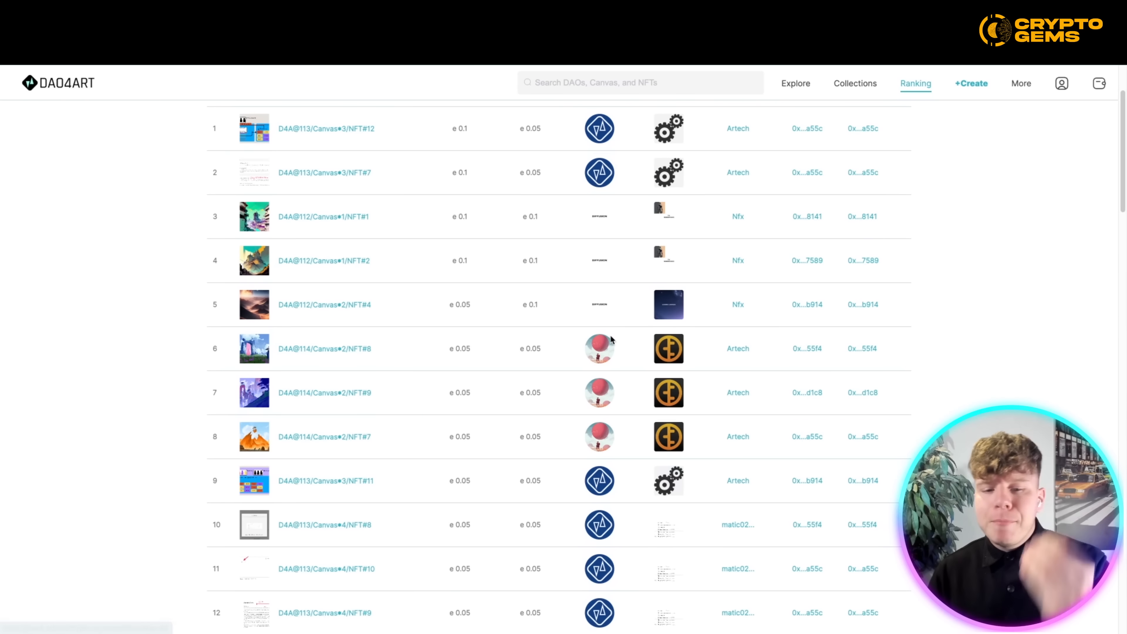
pyautogui.scroll(-3)
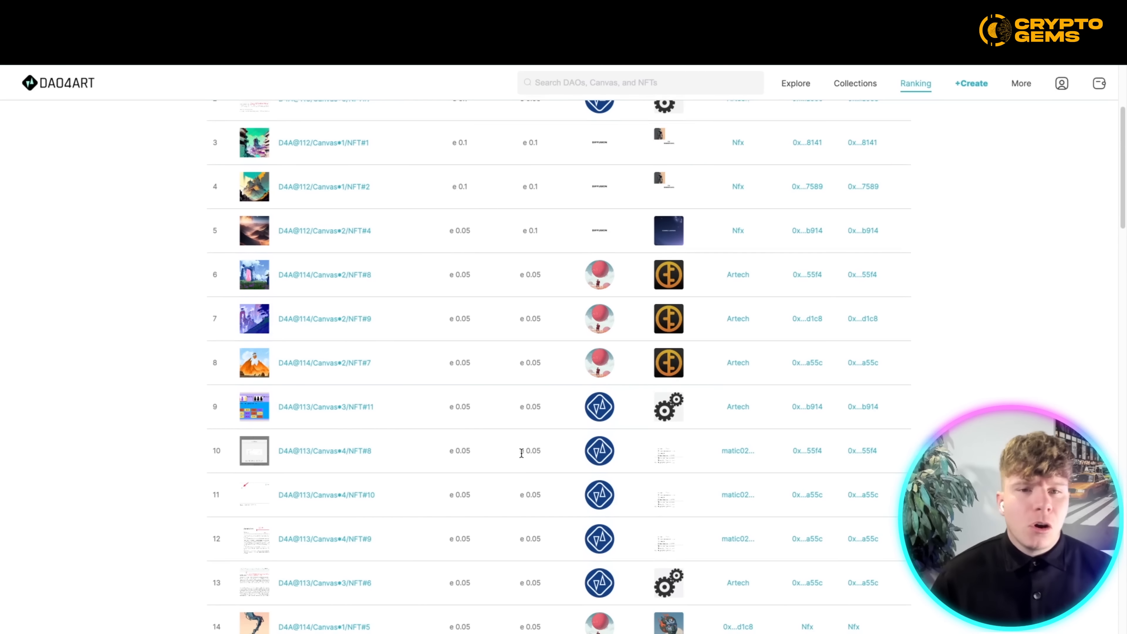
pyautogui.scroll(-3)
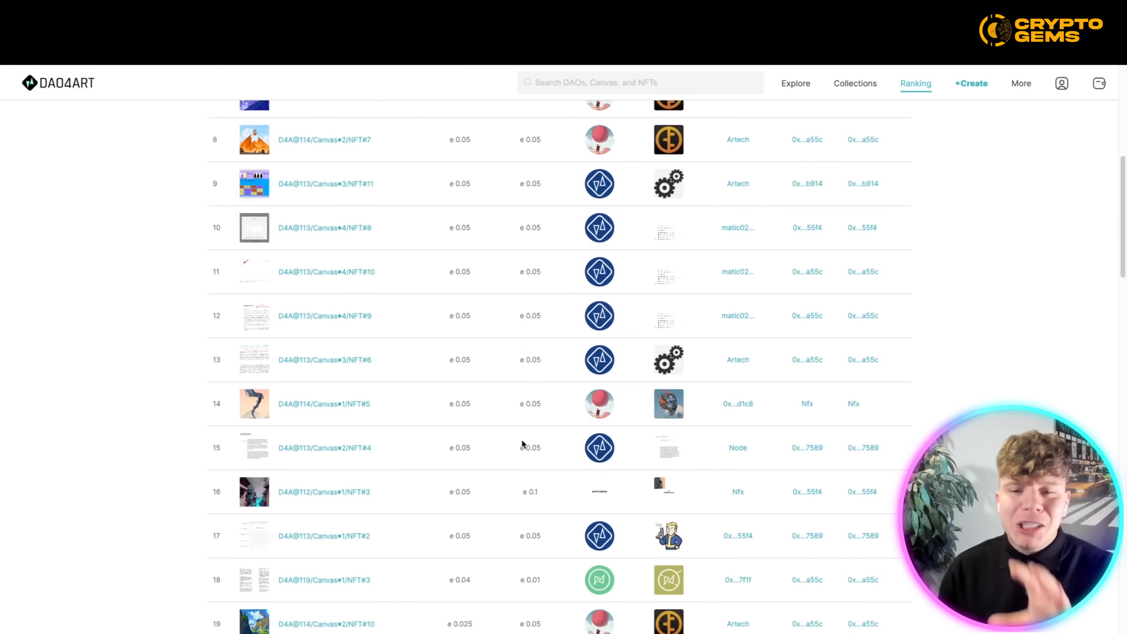
pyautogui.scroll(3)
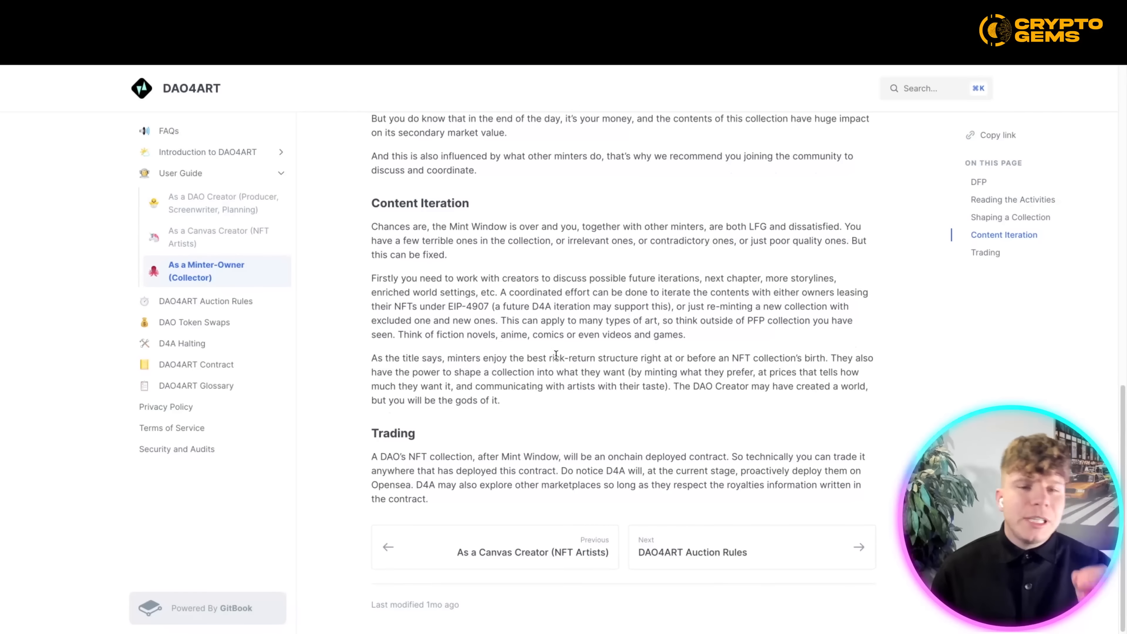
# Step: Re-read the collector guide from DFP down, then view the top-ranked D4A@113 Canvas 3 NFT#12
pyautogui.scroll(3)
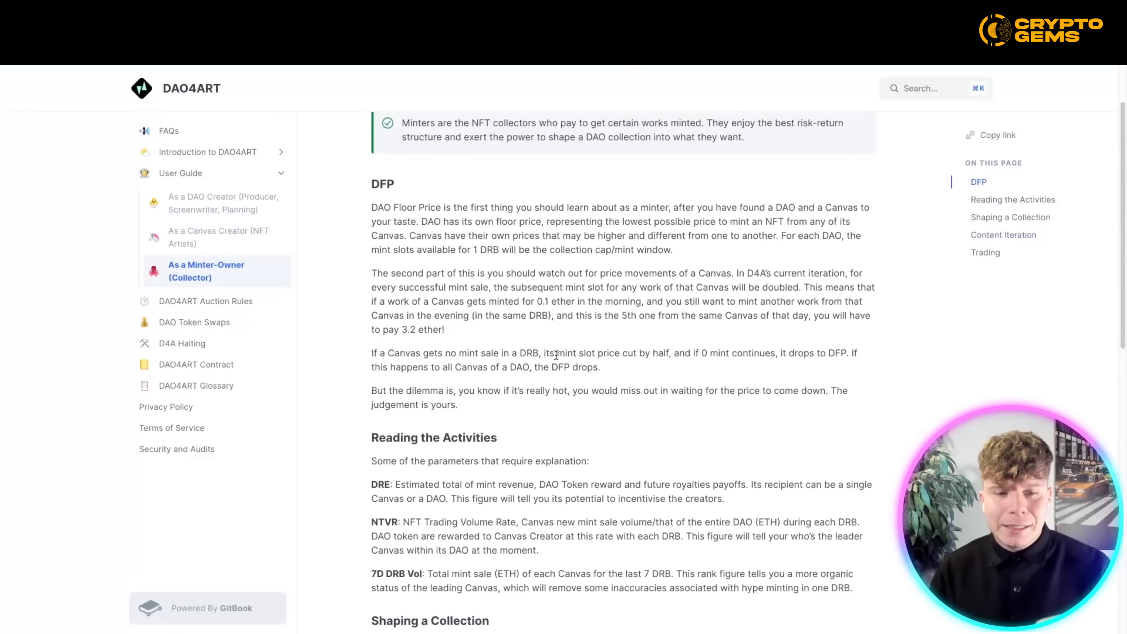
pyautogui.scroll(-3)
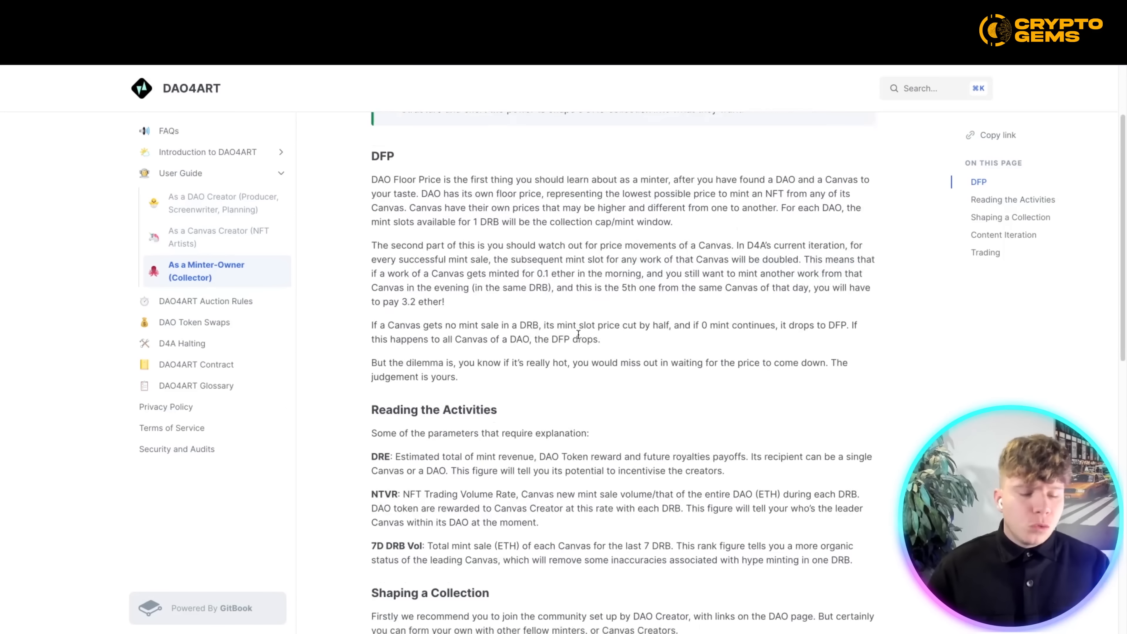
pyautogui.scroll(-3)
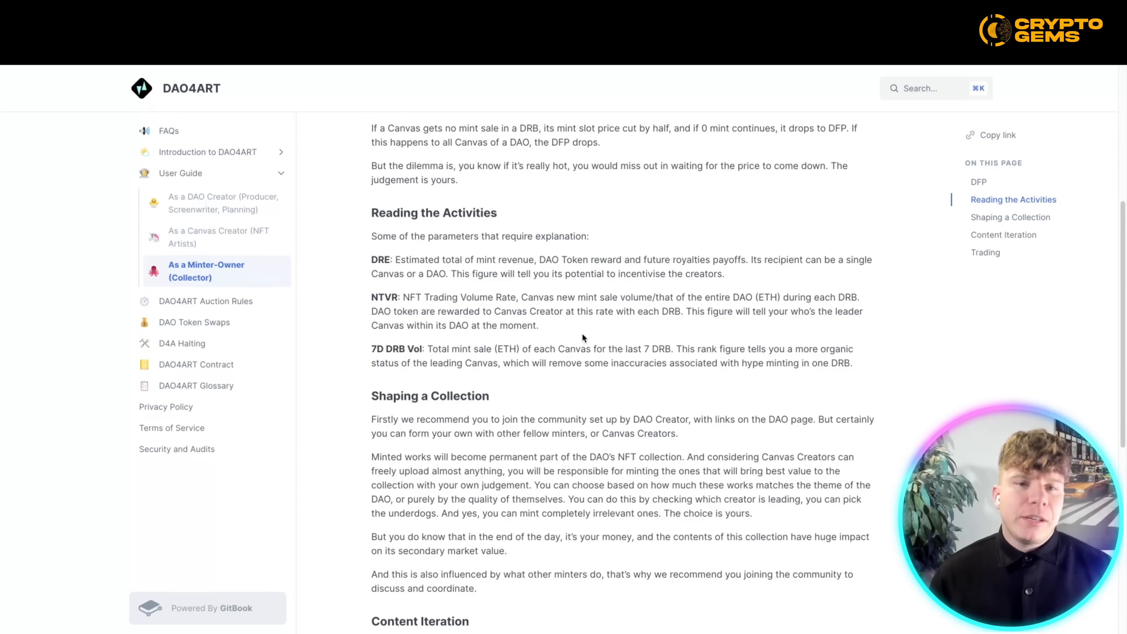
pyautogui.scroll(-3)
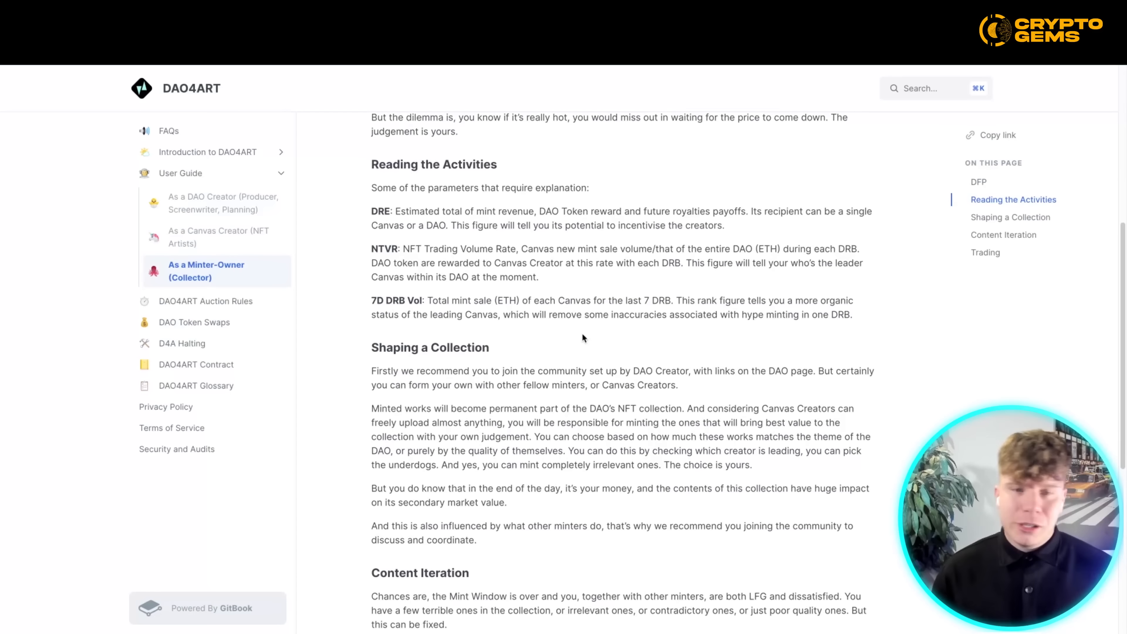
pyautogui.scroll(-3)
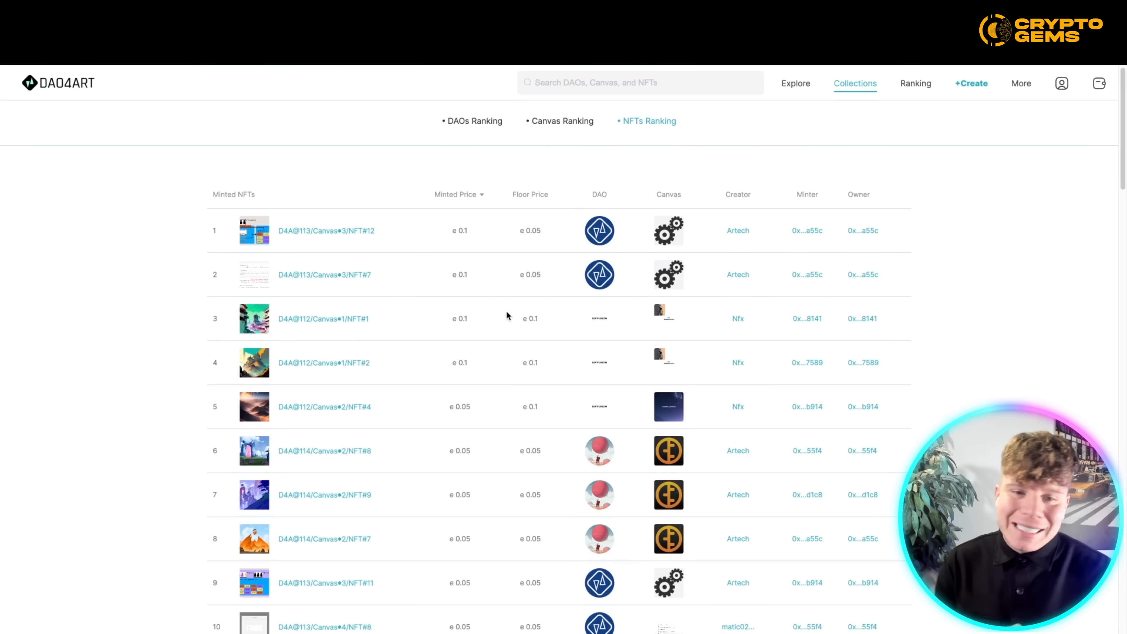
pyautogui.click(326, 230)
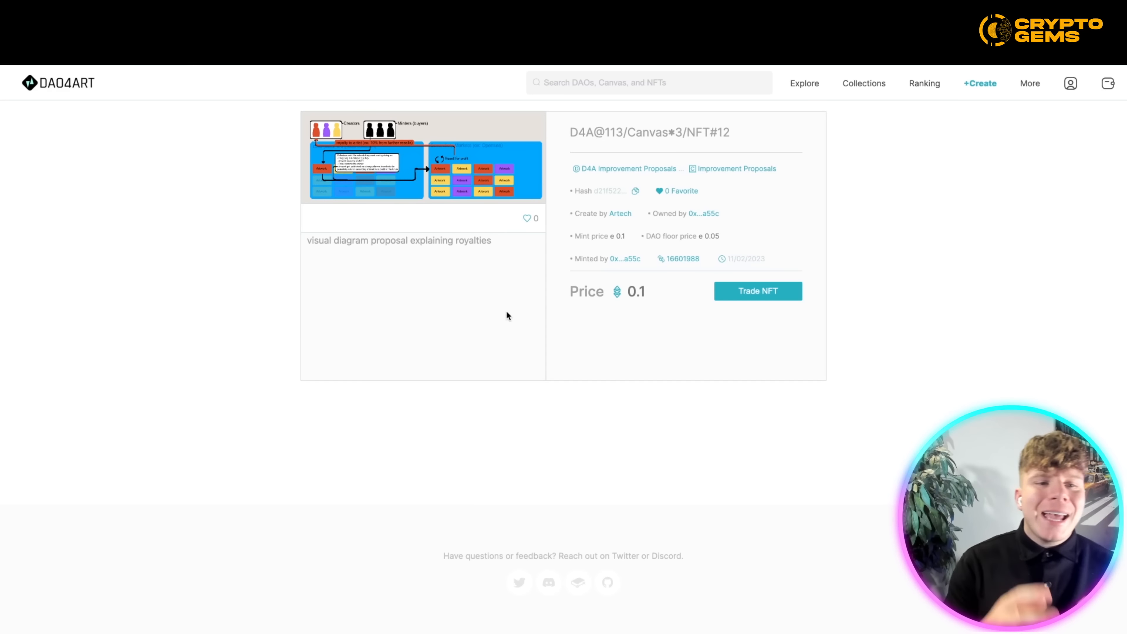